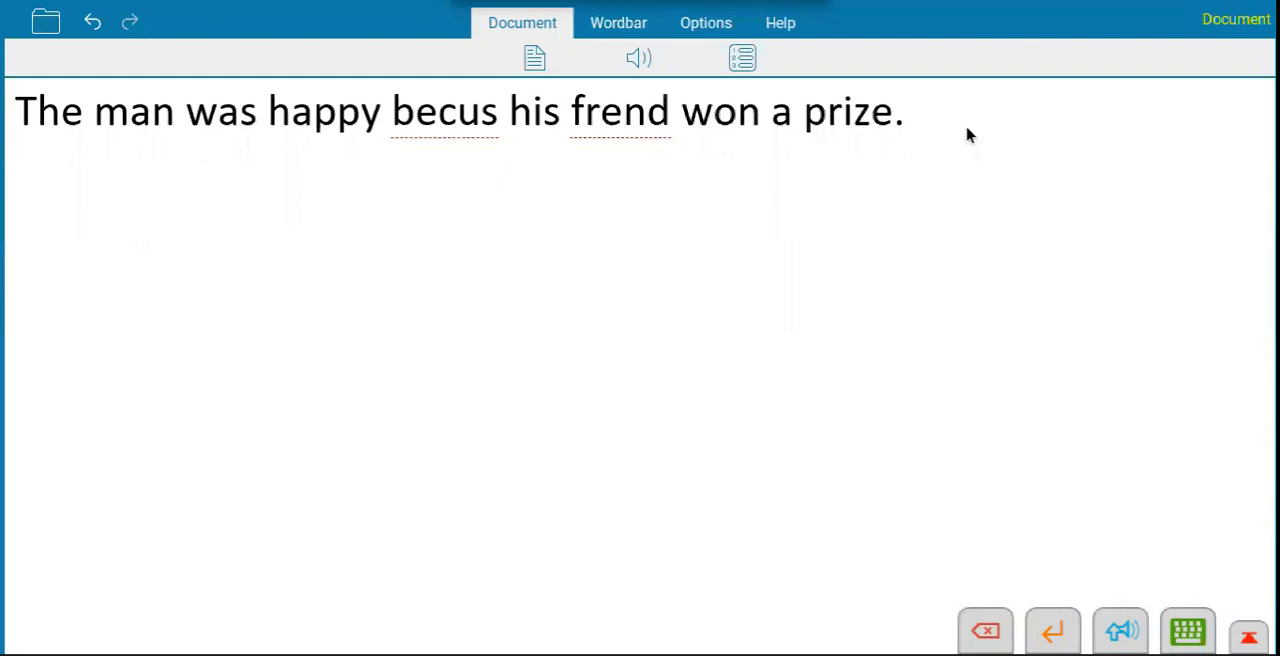
{"action": "mouse_move", "coordinate": [460, 125]}
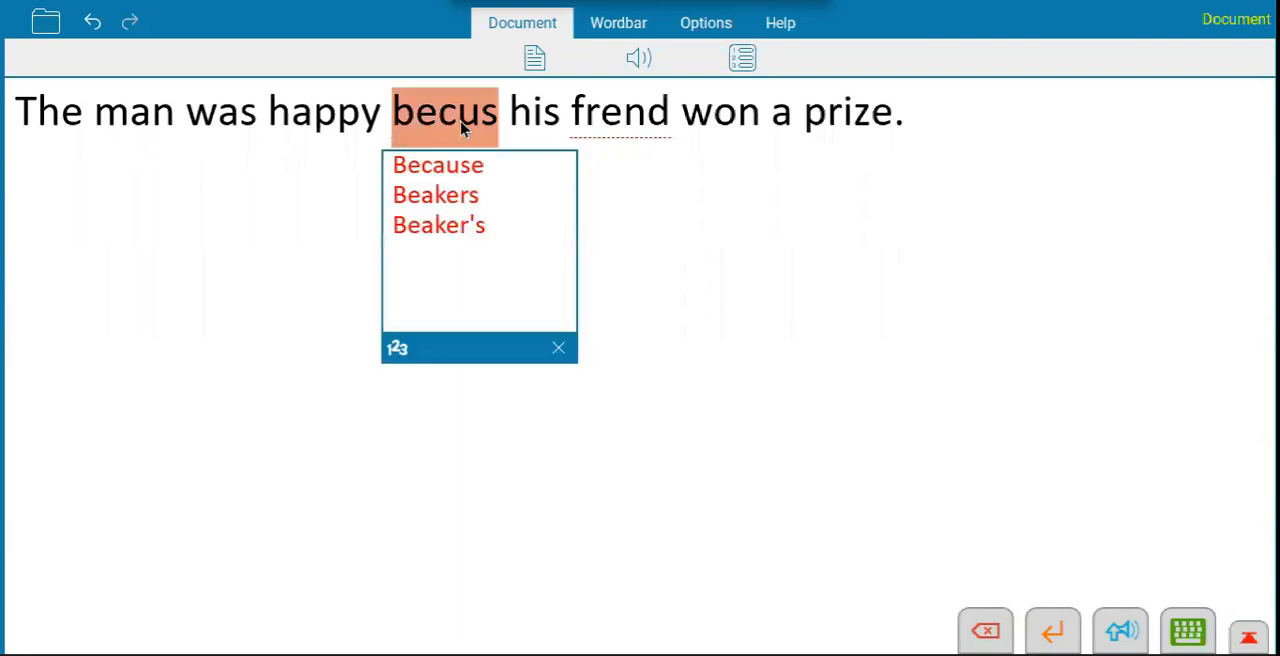
{"action": "mouse_move", "coordinate": [468, 165]}
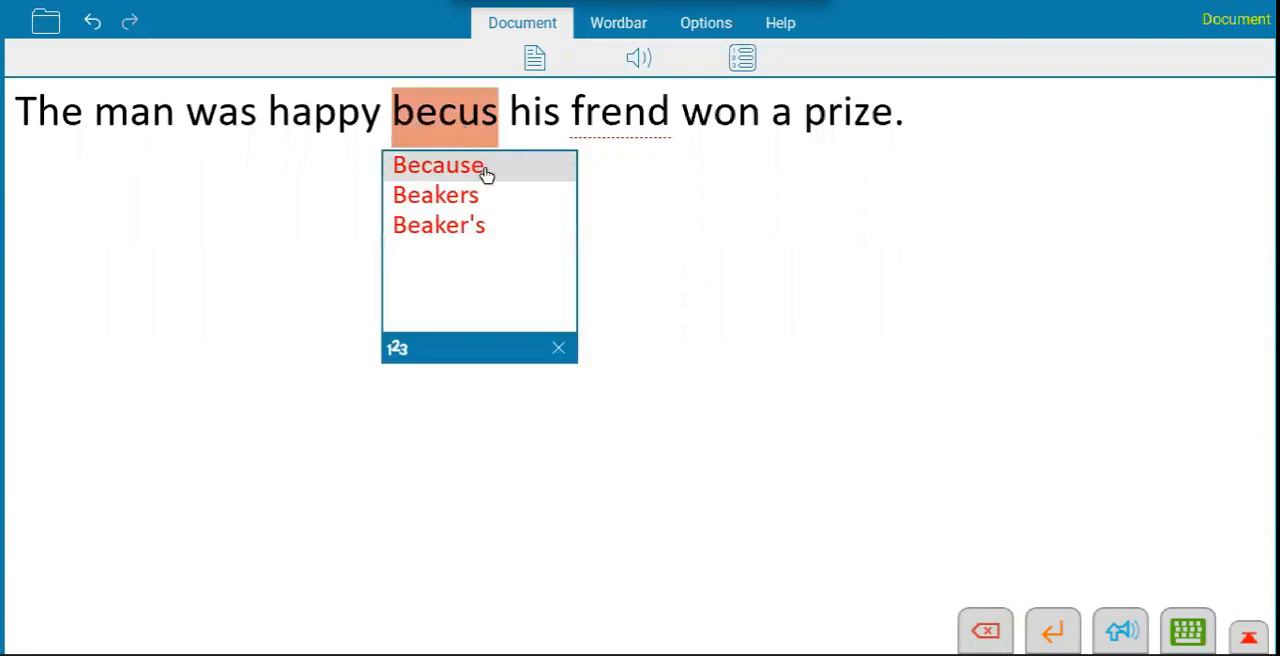
- Replace the misspelled 'becus' with the suggested 'because'
{"action": "left_click", "coordinate": [438, 165]}
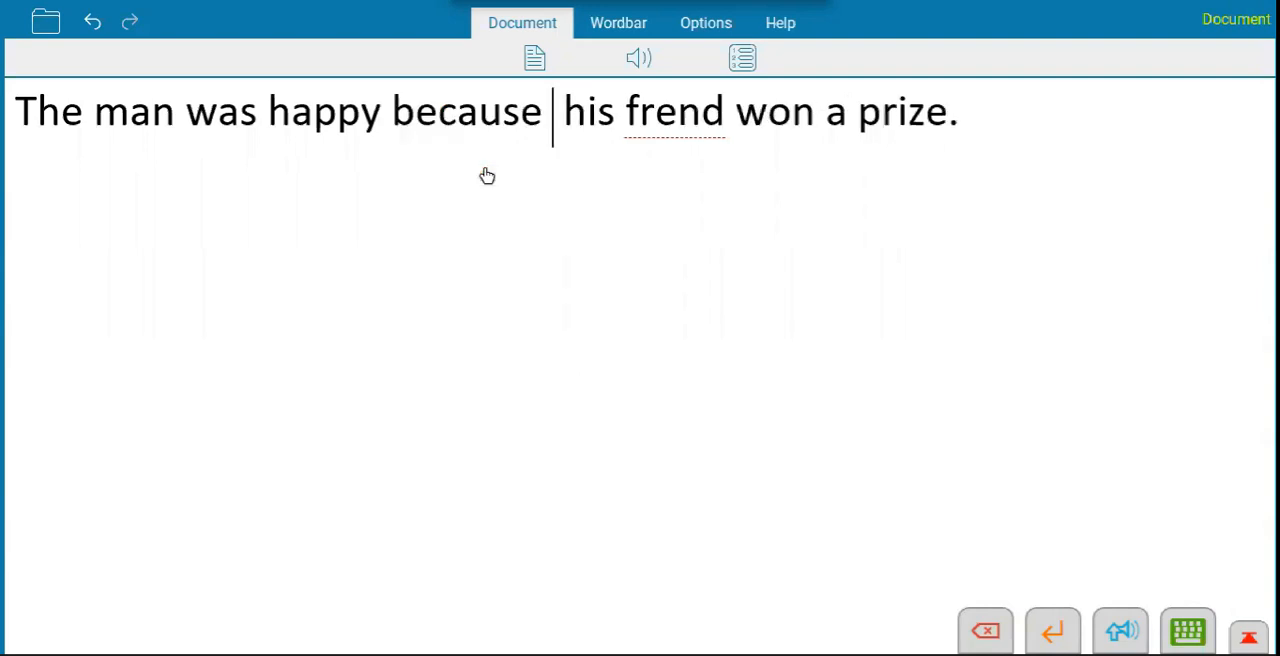
{"action": "mouse_move", "coordinate": [487, 176]}
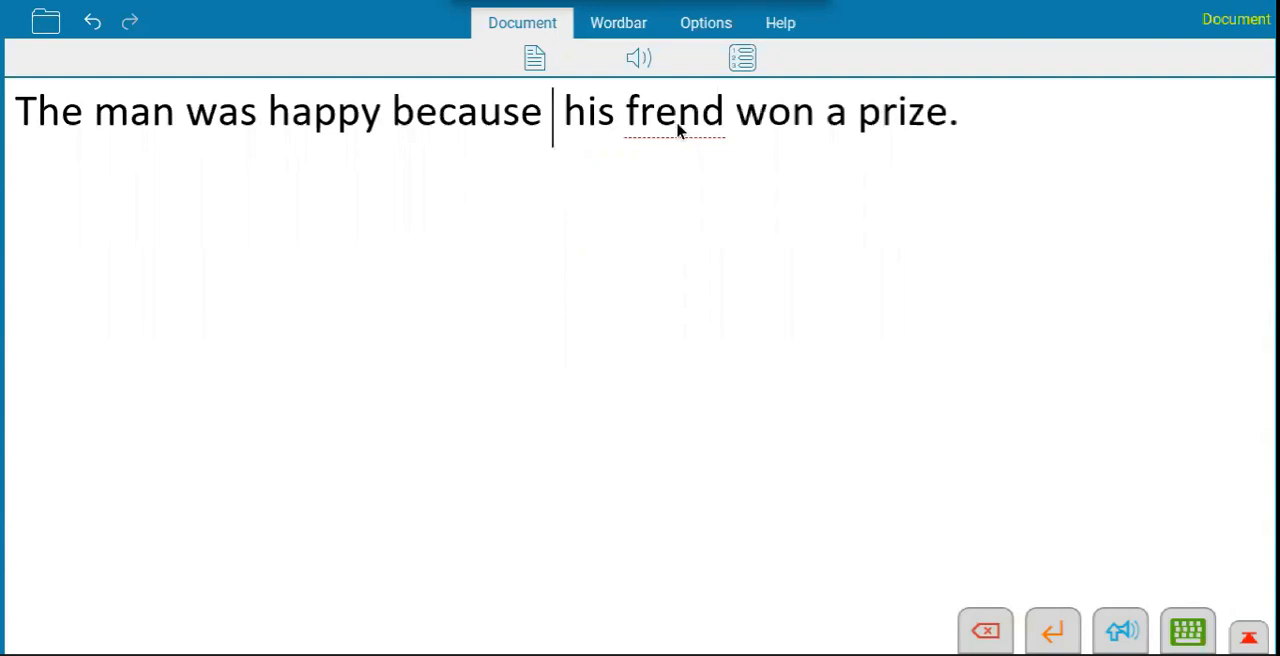
- Replace 'frend' with the suggestion 'friend' so the sentence reads 'his friend won a prize'
{"action": "left_click", "coordinate": [672, 112]}
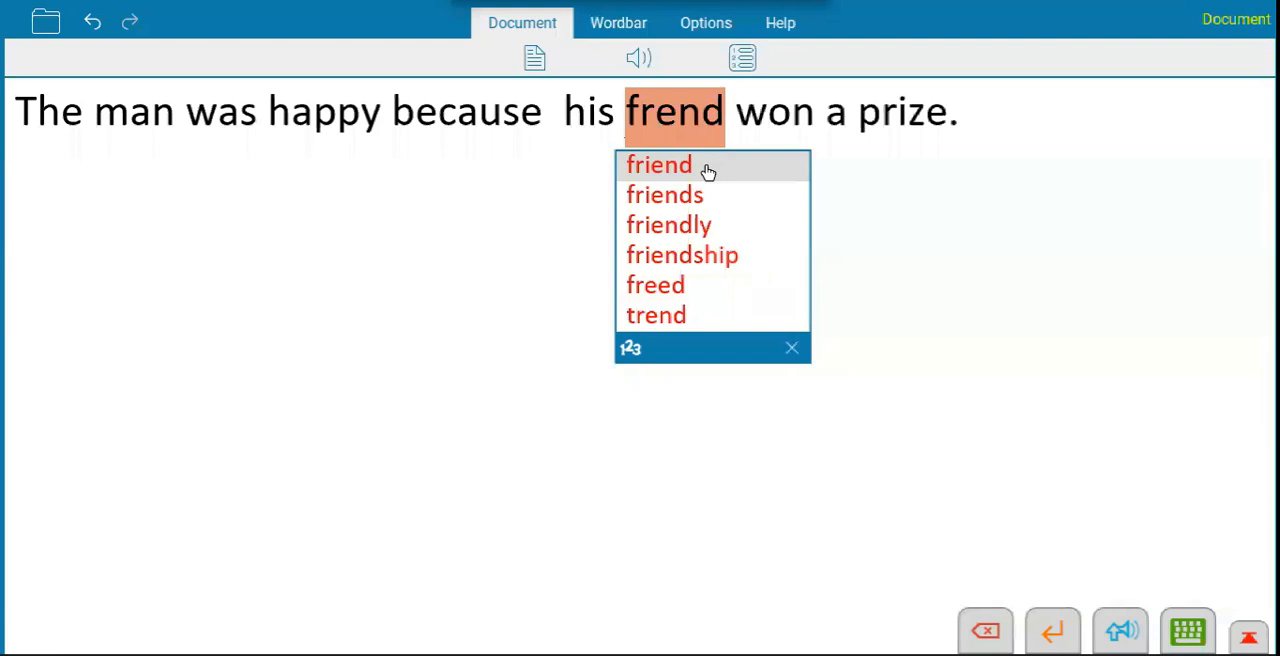
{"action": "left_click", "coordinate": [658, 165]}
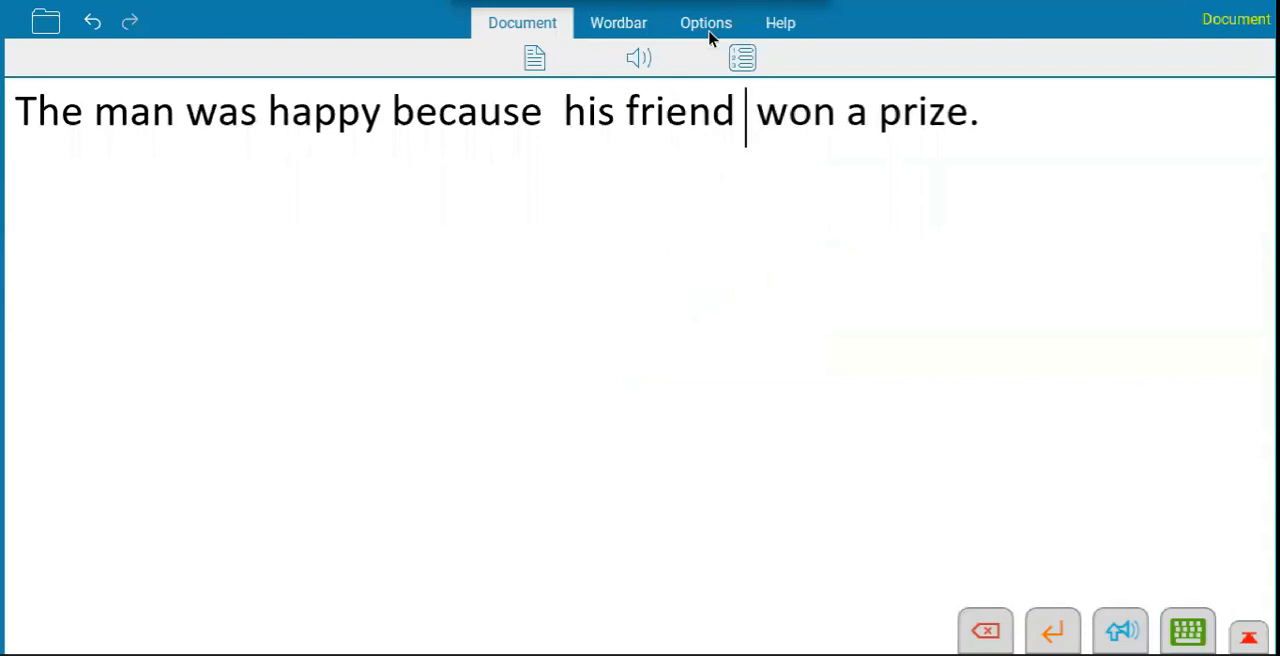
- Open Options > Suggestions to view the spell checker and word predictor settings
{"action": "left_click", "coordinate": [704, 22]}
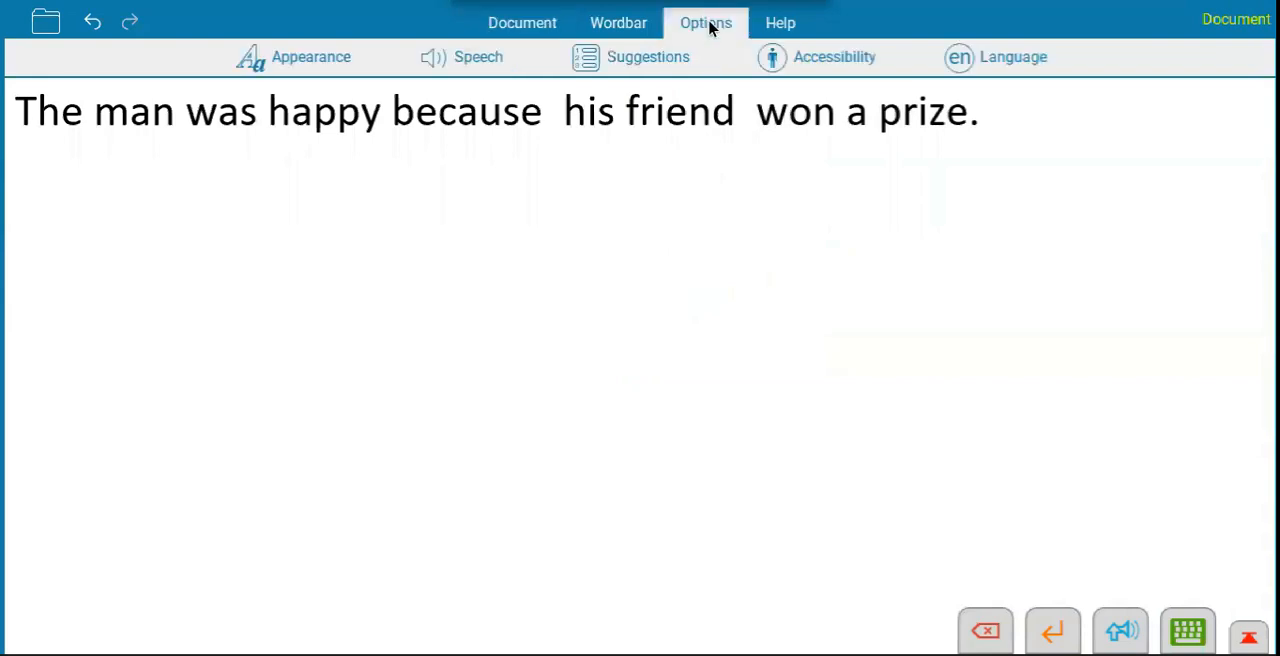
{"action": "left_click", "coordinate": [648, 57]}
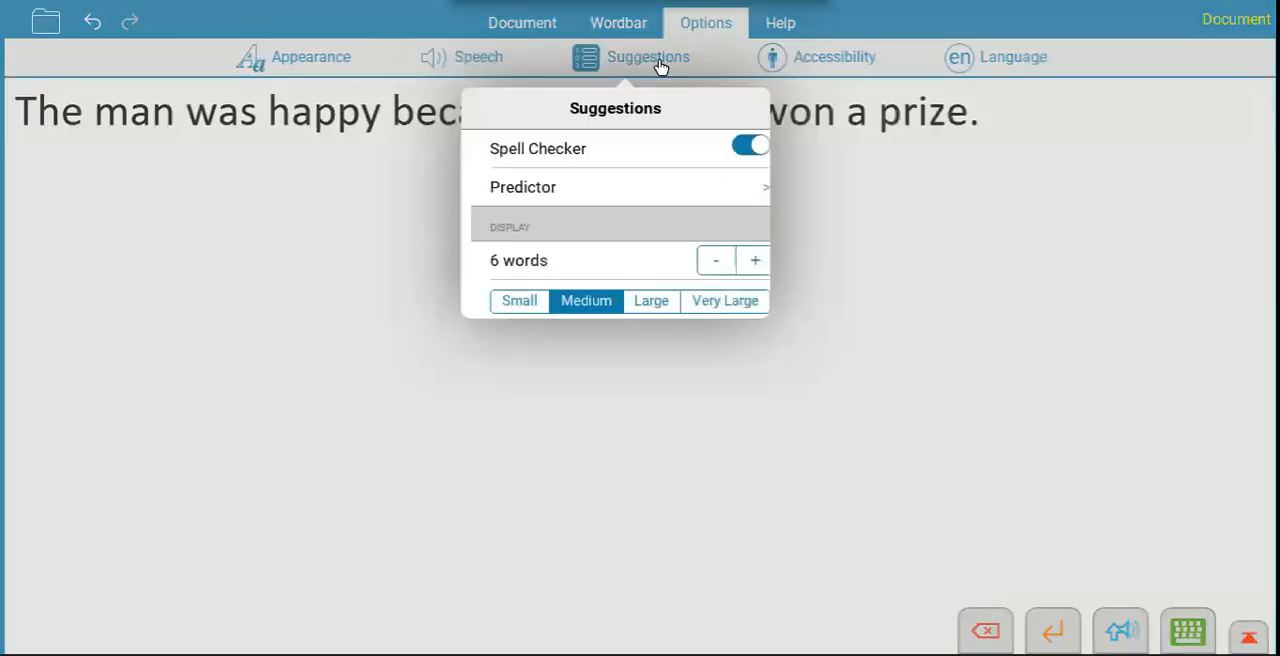